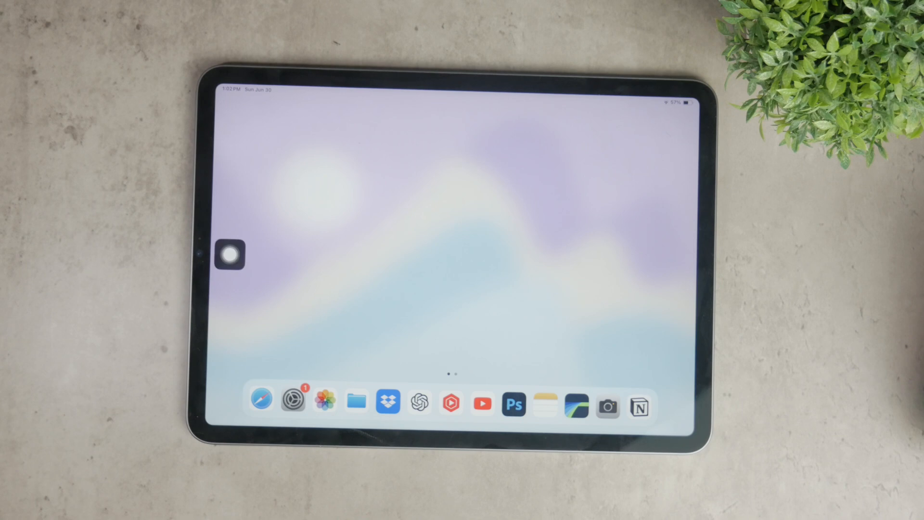
- Open Settings and navigate to Accessibility > Touch > AssistiveTouch
left_click(230, 254)
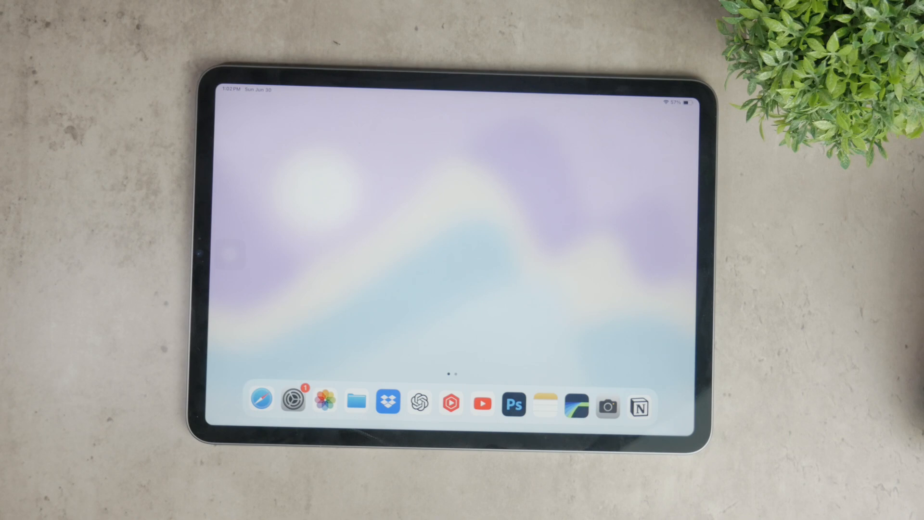
left_click(293, 401)
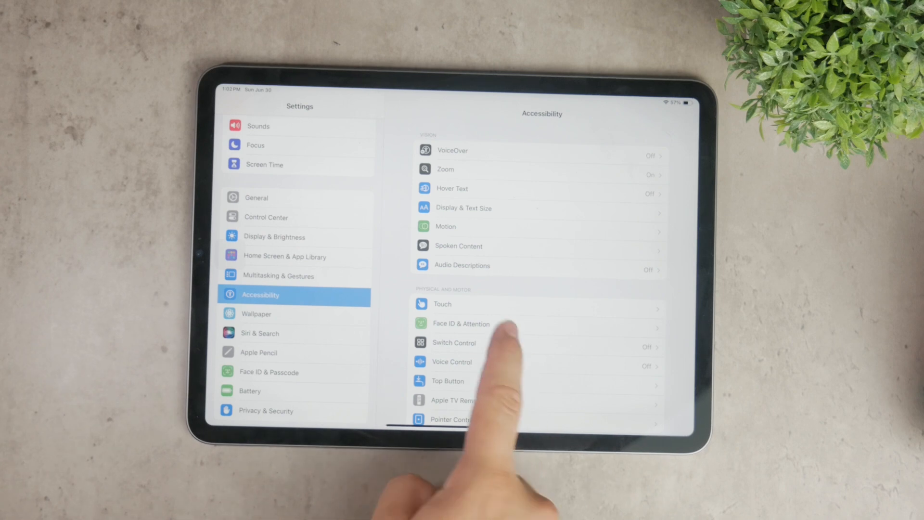
left_click(443, 303)
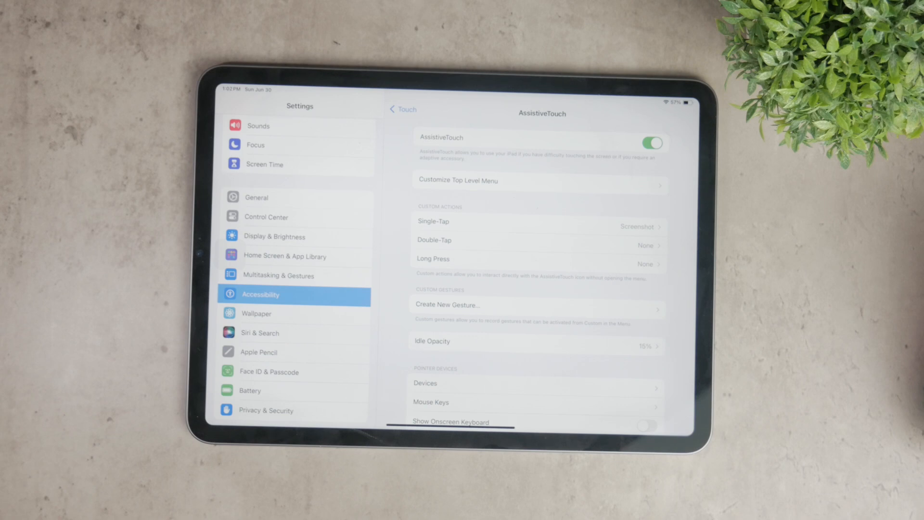
- Open the Single-Tap custom action list and browse the available actions
left_click(651, 142)
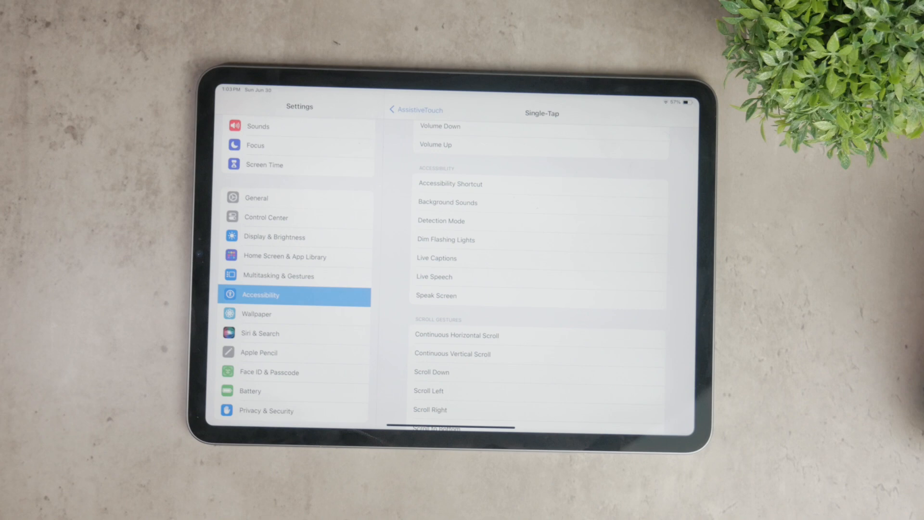
- Return home, reopen Settings, and open Customize Top Level Menu
key("home")
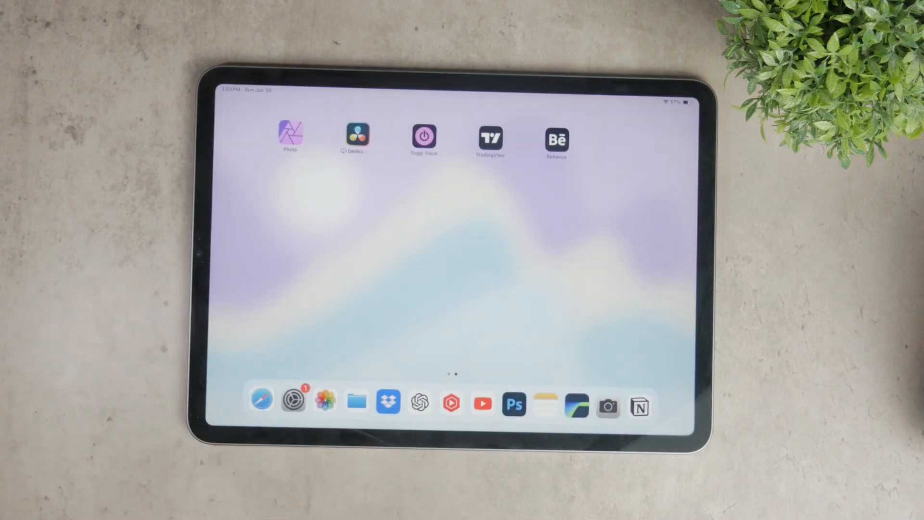
left_click(293, 401)
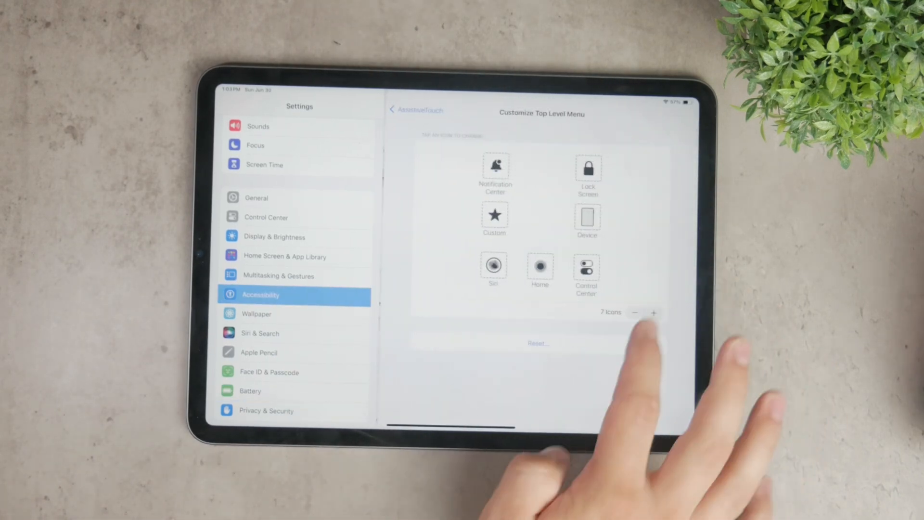
- Reduce the top level menu to six icons, assign Multitasking to the empty slot, and go back
left_click(635, 313)
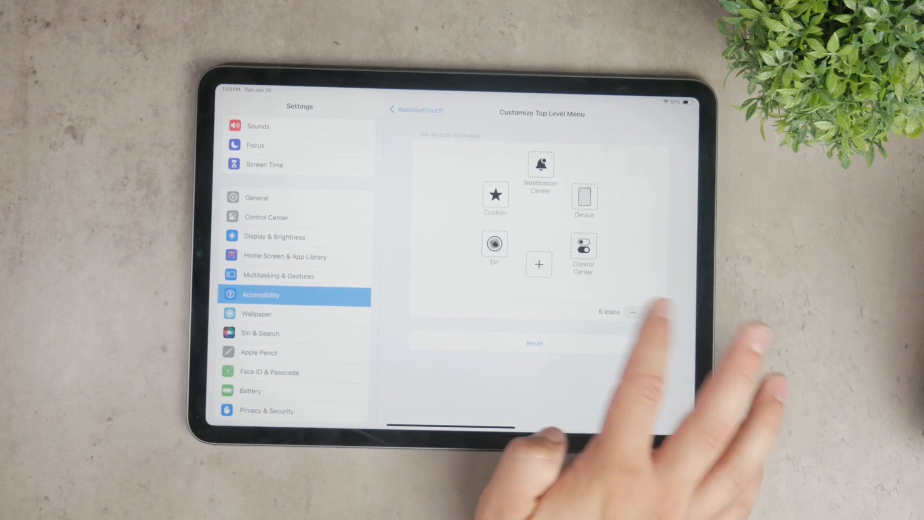
left_click(538, 265)
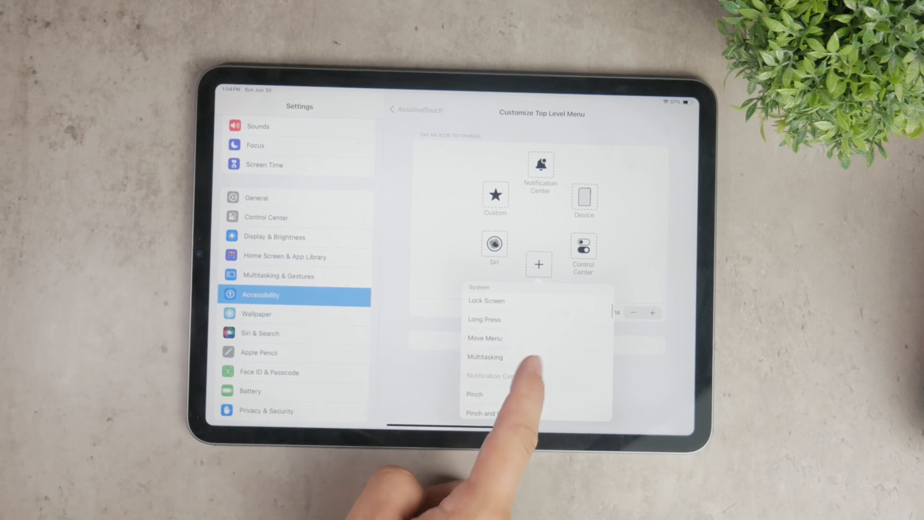
left_click(485, 357)
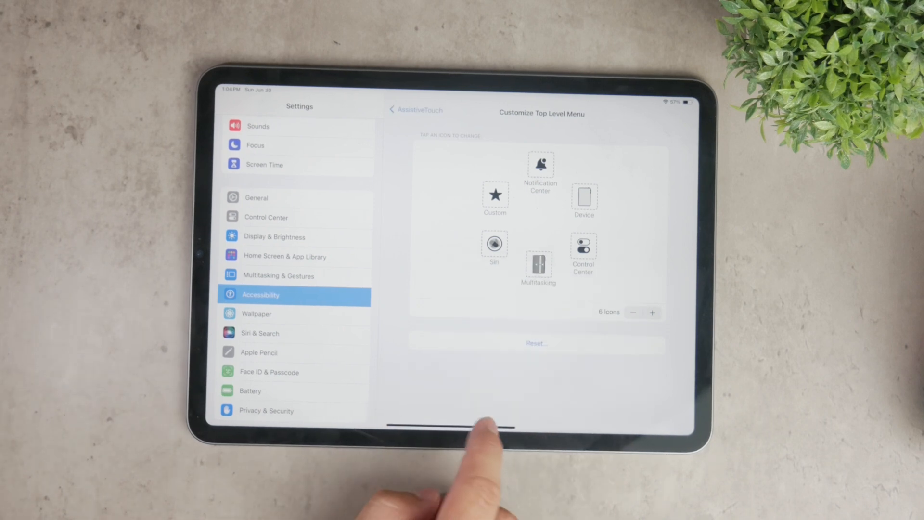
left_click(402, 110)
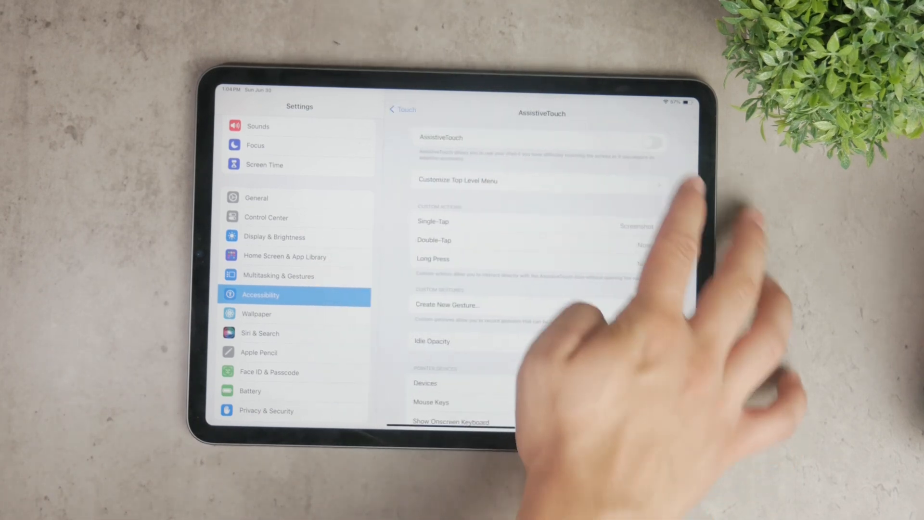